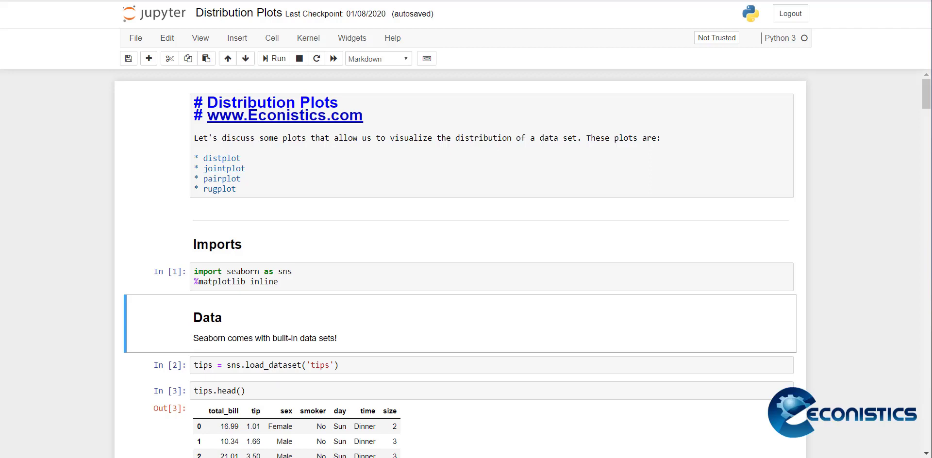
{"action": "mouse_move", "coordinate": [719, 254]}
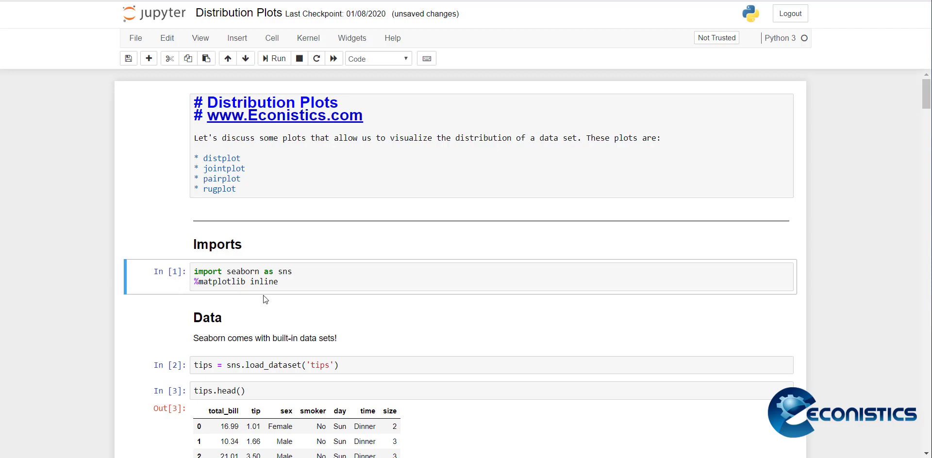
- Select the cell that loads the tips dataset
{"action": "scroll", "scroll_direction": "down", "scroll_amount": 3}
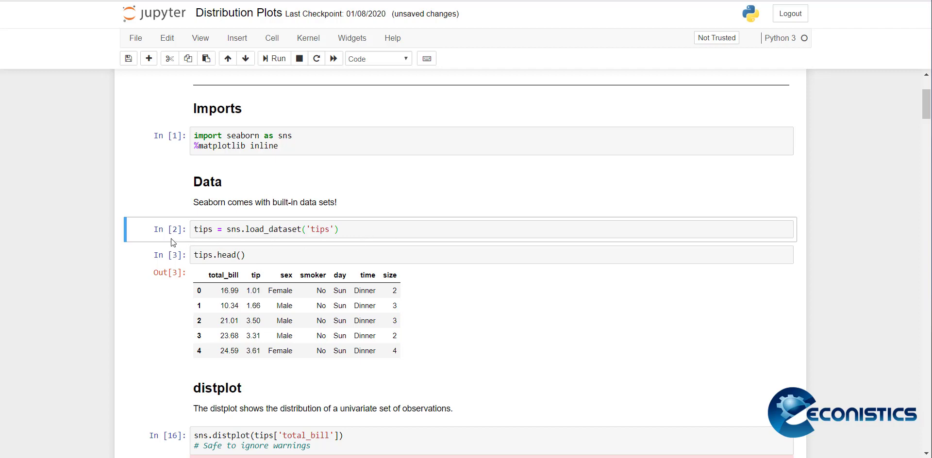
{"action": "left_click", "coordinate": [282, 255]}
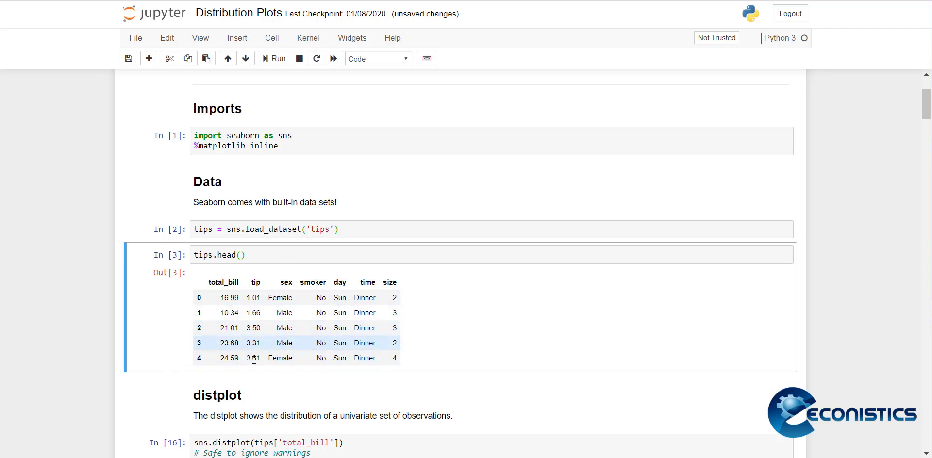
{"action": "mouse_move", "coordinate": [316, 295]}
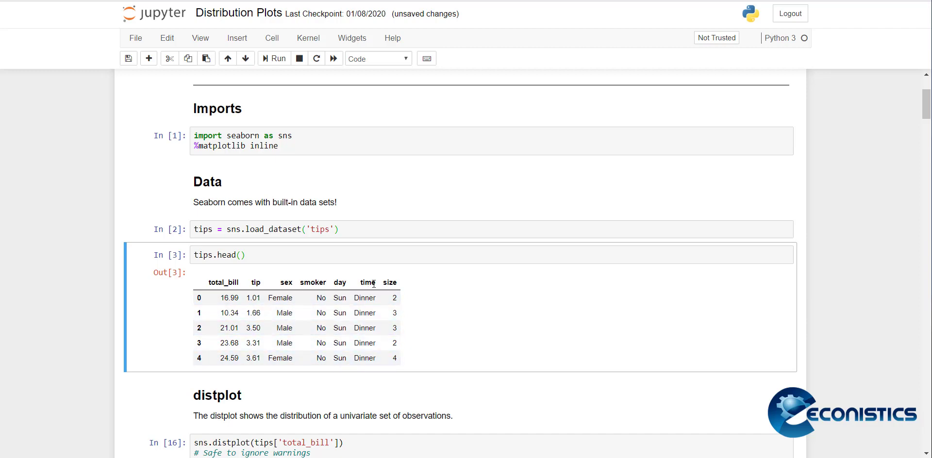
{"action": "mouse_move", "coordinate": [369, 260]}
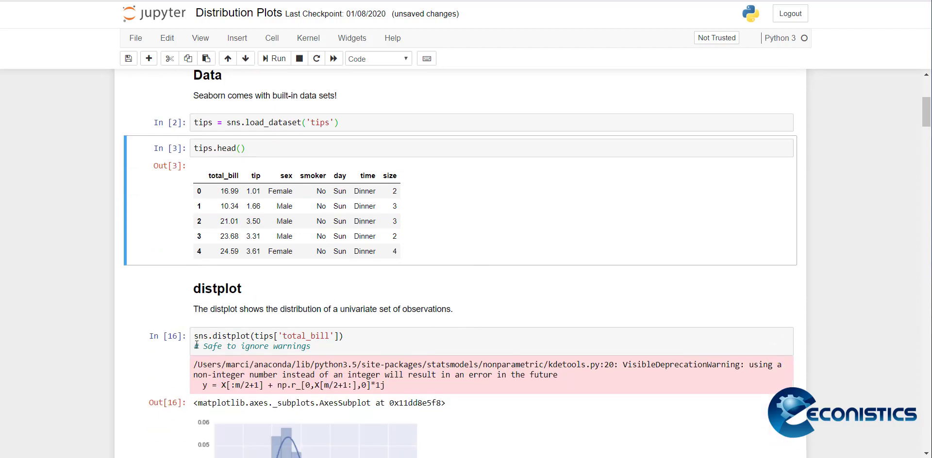
- Rerun sns.distplot(tips['total_bill']) to redraw the histogram with its density curve
{"action": "scroll", "scroll_direction": "down", "scroll_amount": 3}
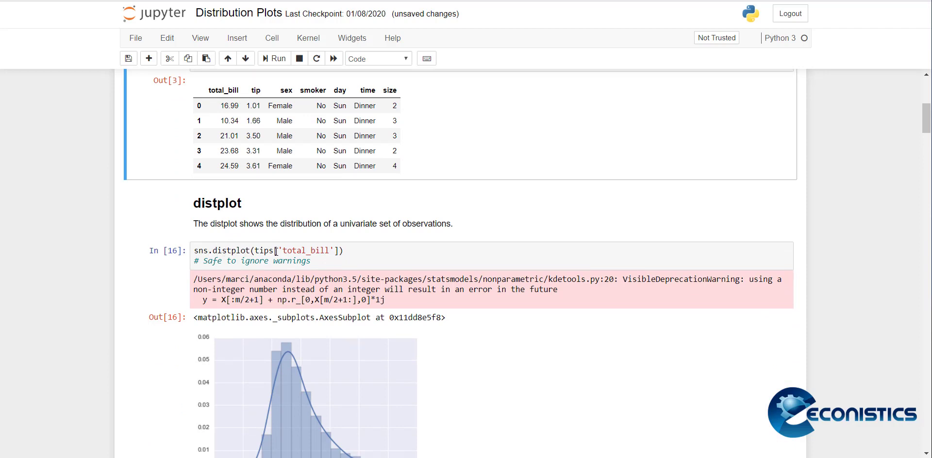
{"action": "left_click", "coordinate": [373, 260]}
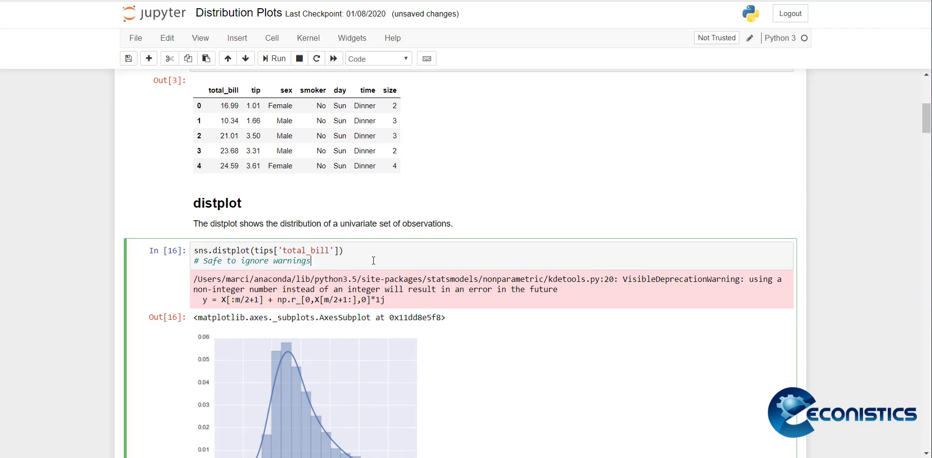
{"action": "left_click", "coordinate": [274, 57]}
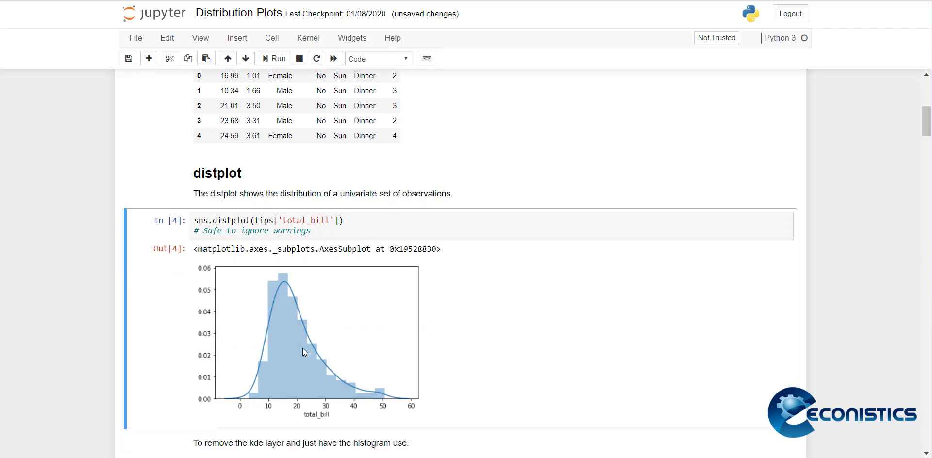
{"action": "scroll", "scroll_direction": "down", "scroll_amount": 3}
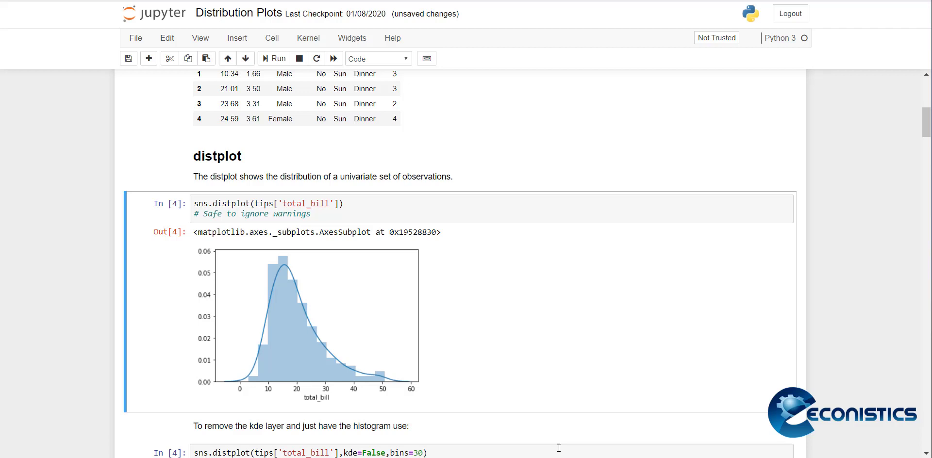
{"action": "mouse_move", "coordinate": [208, 386]}
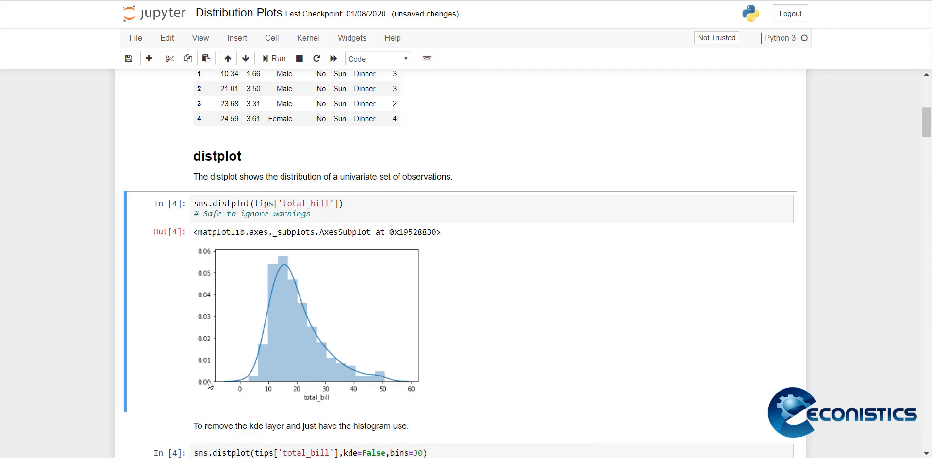
{"action": "mouse_move", "coordinate": [381, 376]}
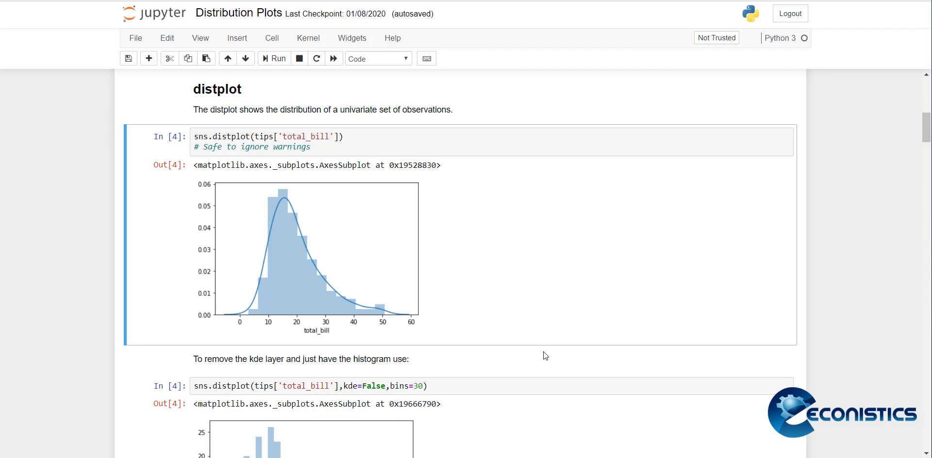
{"action": "scroll", "scroll_direction": "down", "scroll_amount": 3}
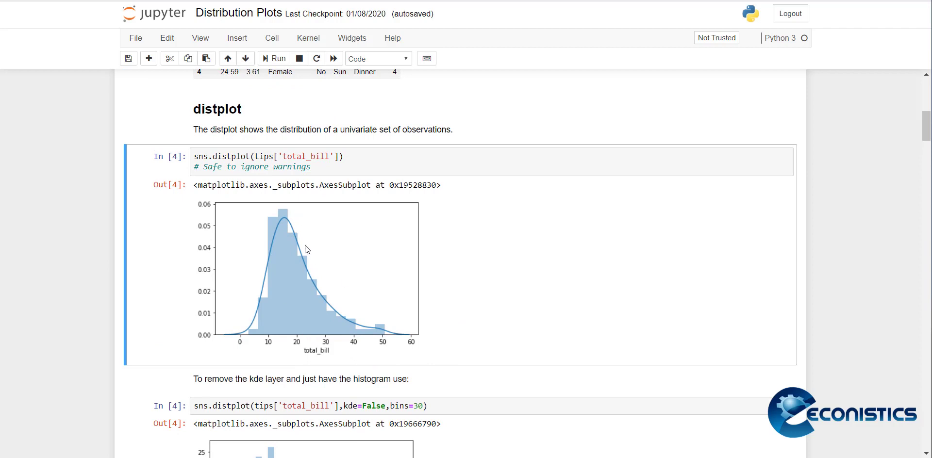
{"action": "mouse_move", "coordinate": [287, 241]}
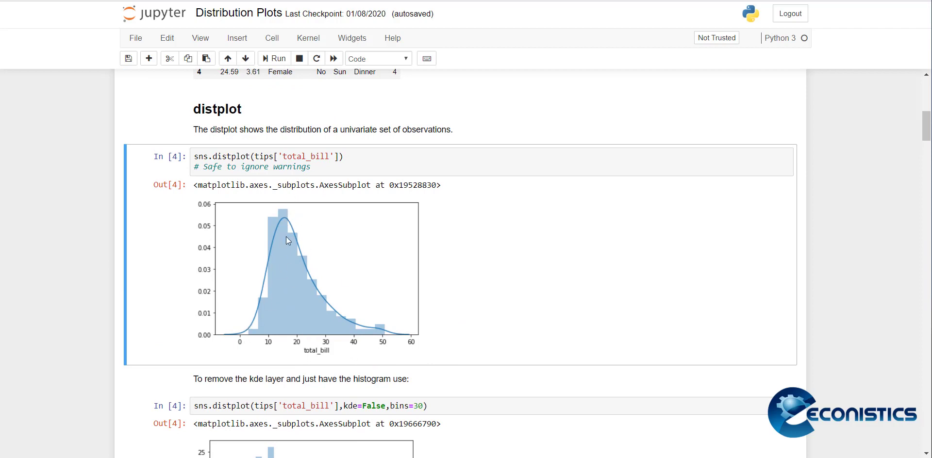
{"action": "scroll", "scroll_direction": "down", "scroll_amount": 3}
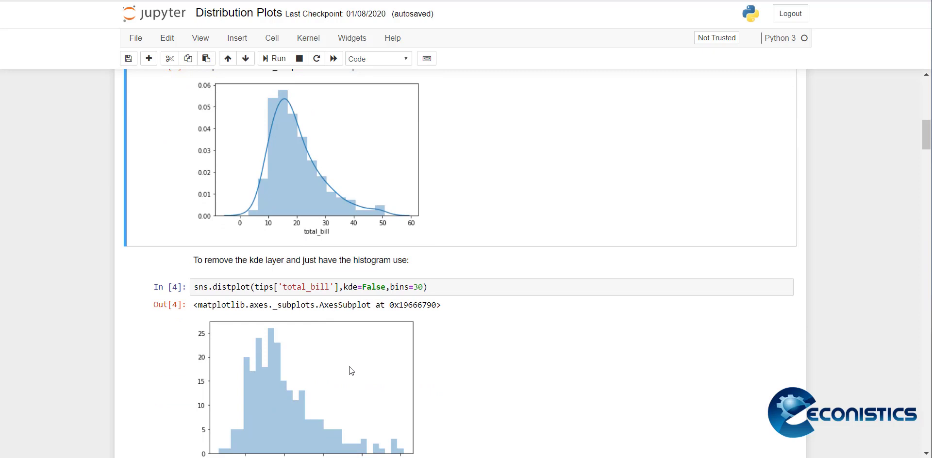
- Rerun the kde=False, bins=30 distplot and move down to the jointplot section
{"action": "left_click", "coordinate": [274, 58]}
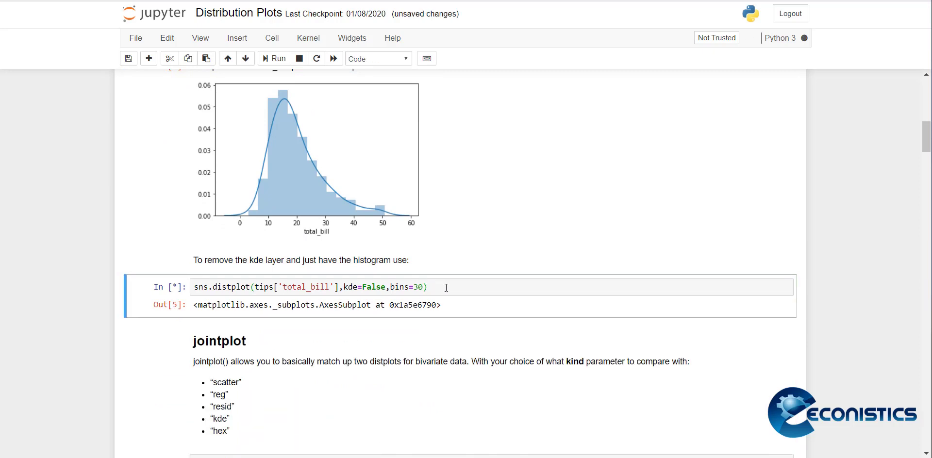
{"action": "left_click", "coordinate": [277, 58]}
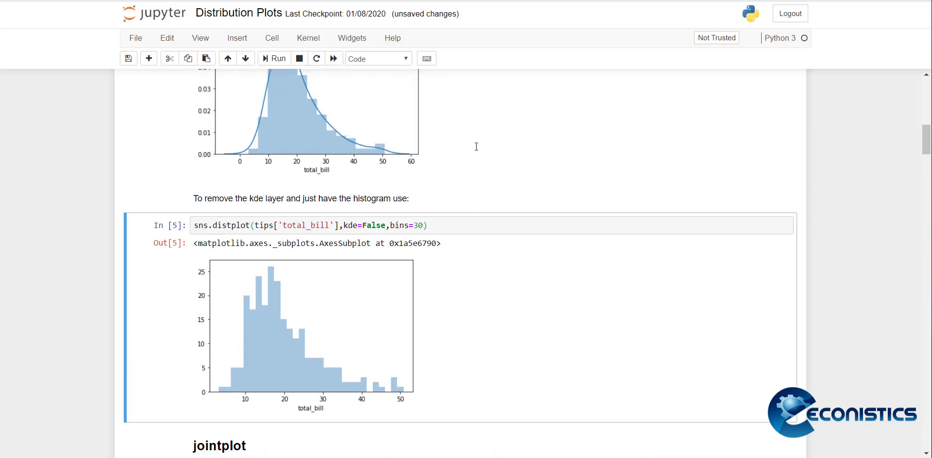
{"action": "scroll", "scroll_direction": "down", "scroll_amount": 3}
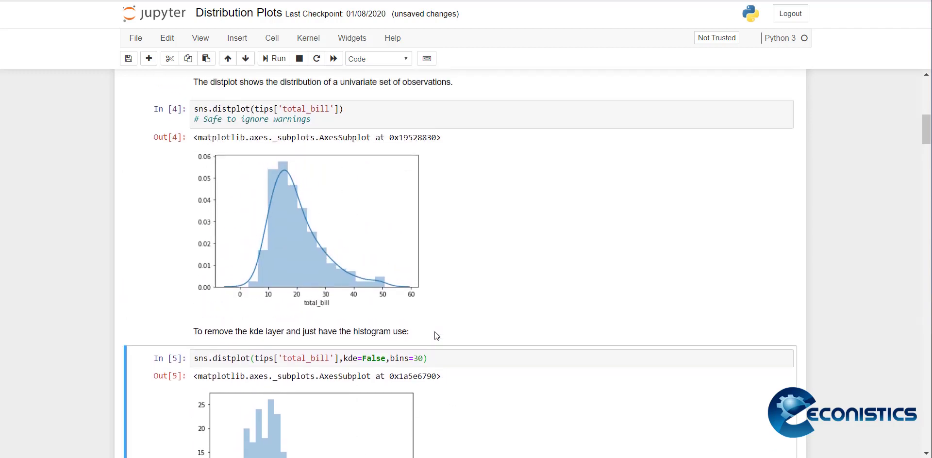
{"action": "scroll", "scroll_direction": "down", "scroll_amount": 3}
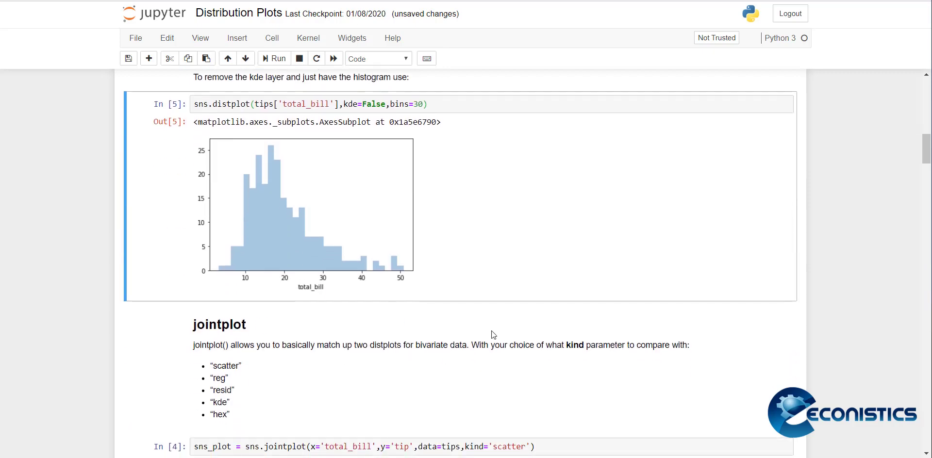
{"action": "scroll", "scroll_direction": "down", "scroll_amount": 3}
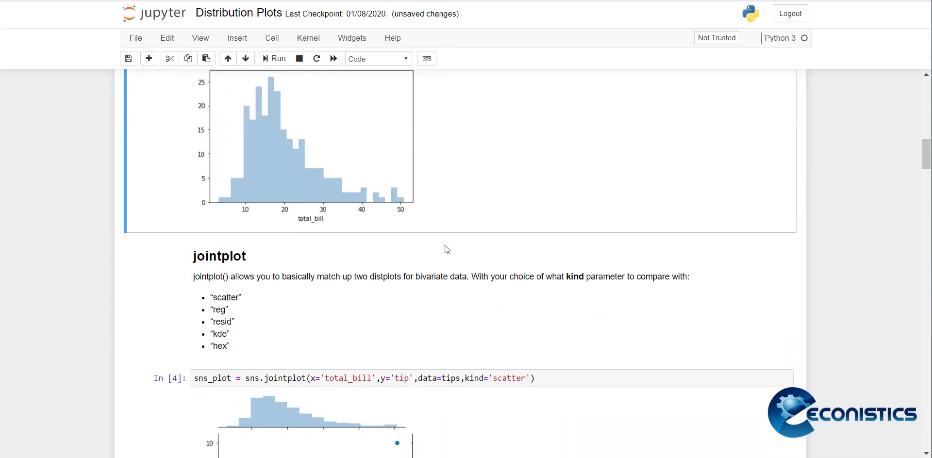
{"action": "scroll", "scroll_direction": "down", "scroll_amount": 3}
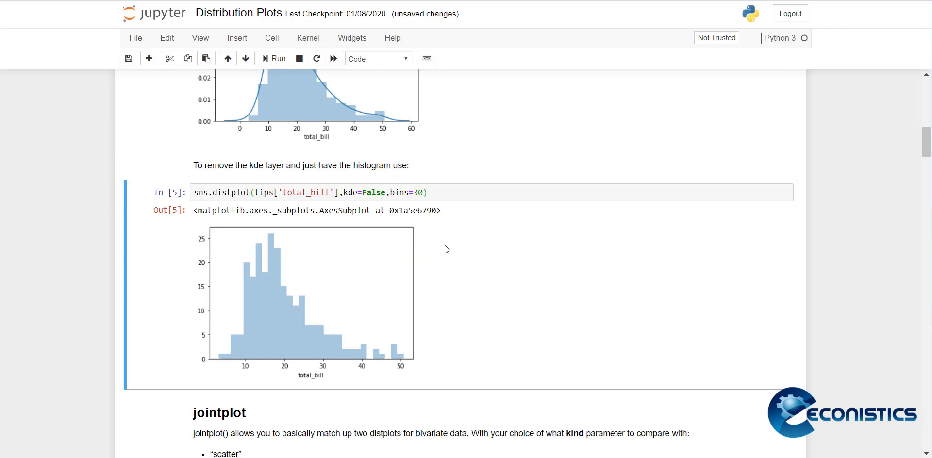
{"action": "scroll", "scroll_direction": "down", "scroll_amount": 3}
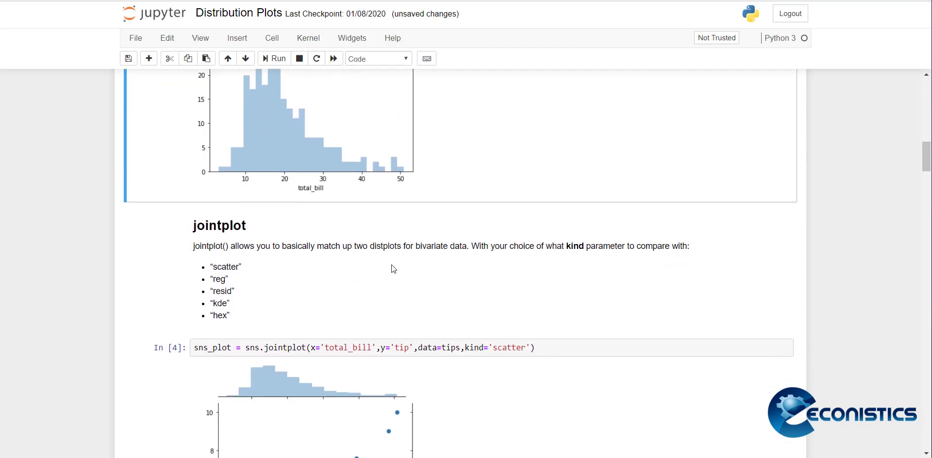
{"action": "scroll", "scroll_direction": "down", "scroll_amount": 3}
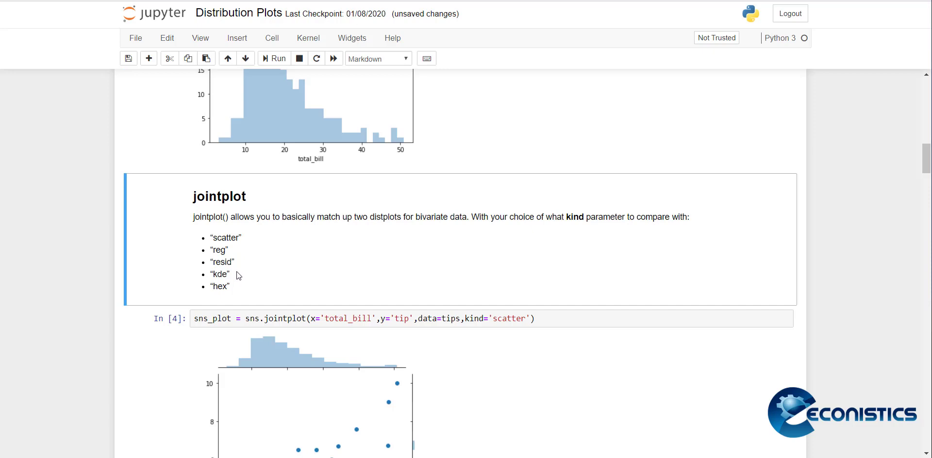
- Run the kind='scatter' jointplot of total_bill versus tip with marginal histograms
{"action": "scroll", "scroll_direction": "down", "scroll_amount": 3}
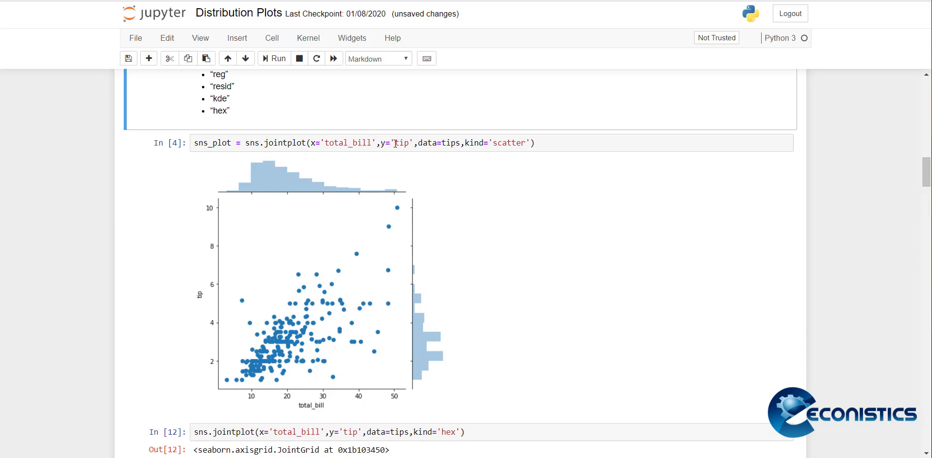
{"action": "mouse_move", "coordinate": [465, 151]}
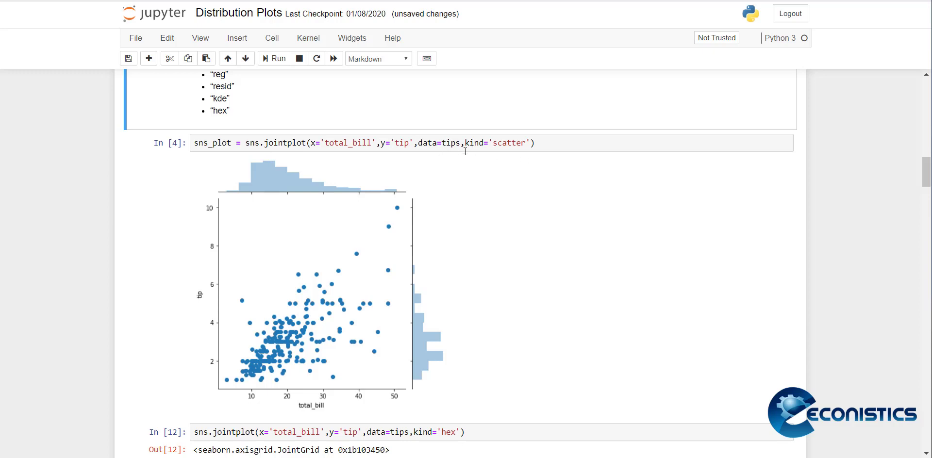
{"action": "left_click", "coordinate": [273, 58]}
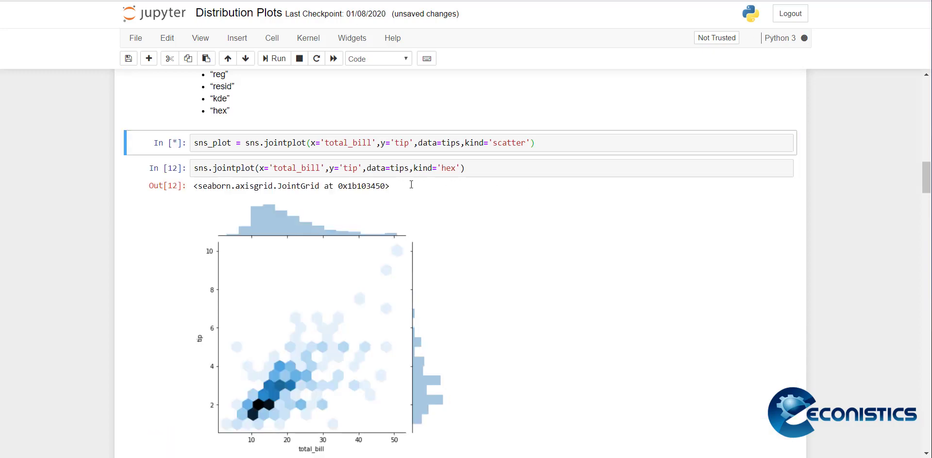
{"action": "left_click", "coordinate": [274, 57]}
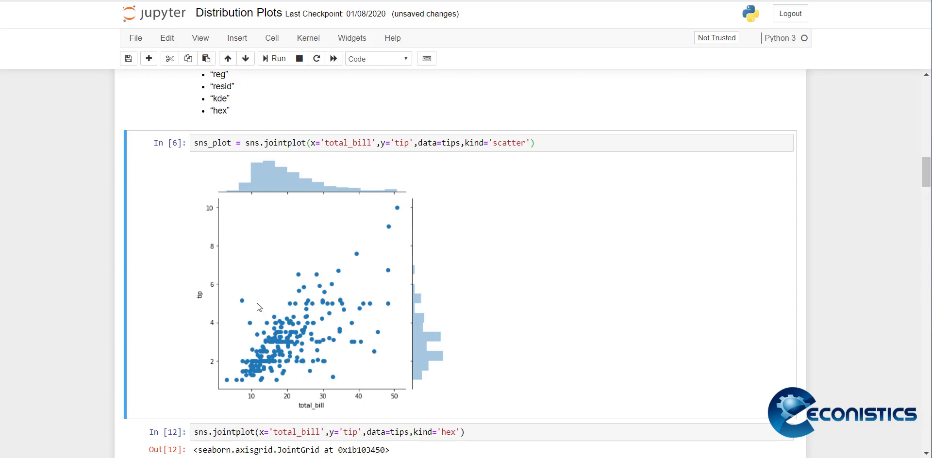
{"action": "mouse_move", "coordinate": [364, 250]}
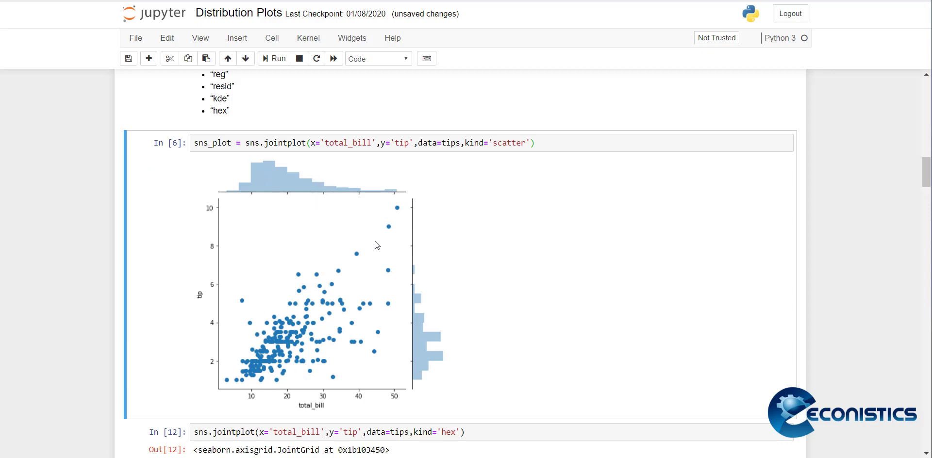
{"action": "mouse_move", "coordinate": [354, 168]}
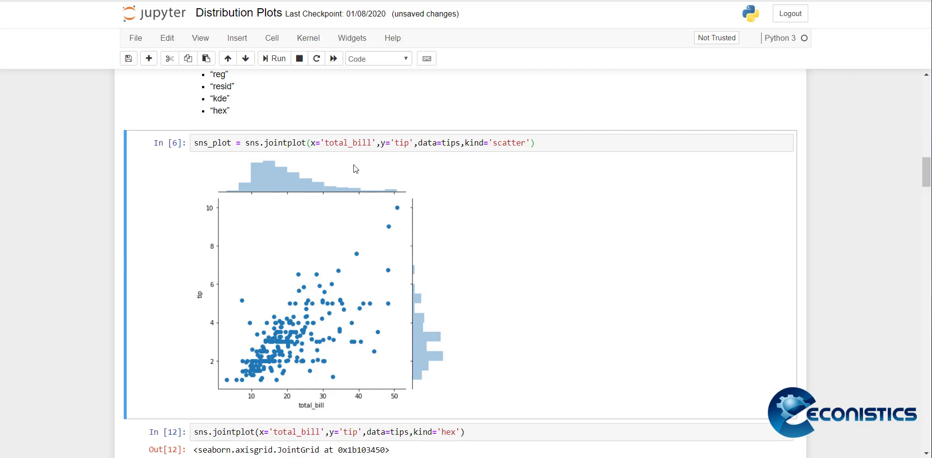
{"action": "mouse_move", "coordinate": [669, 370]}
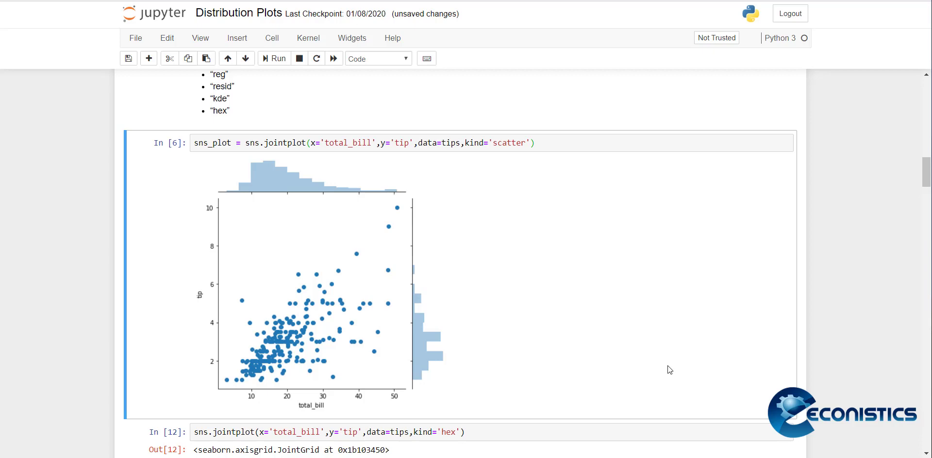
{"action": "mouse_move", "coordinate": [396, 311]}
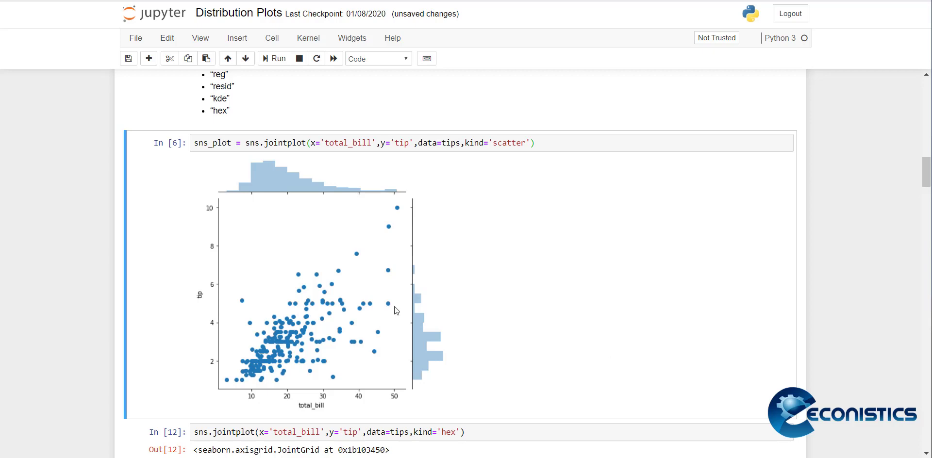
- Scroll to the kind='hex' jointplot of total_bill versus tip
{"action": "scroll", "scroll_direction": "down", "scroll_amount": 3}
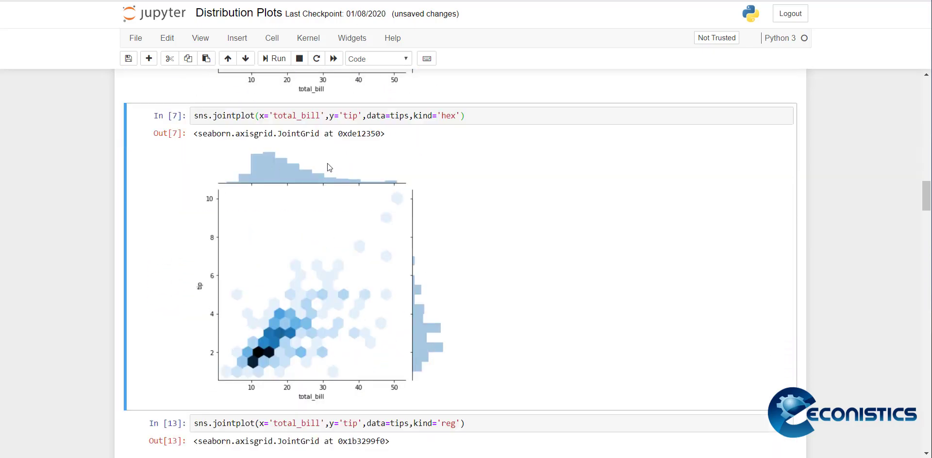
{"action": "mouse_move", "coordinate": [275, 362]}
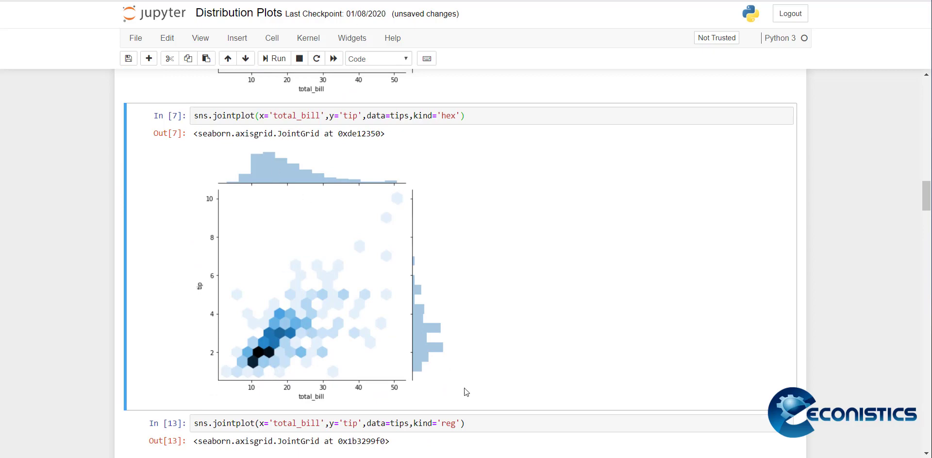
- Scroll to the kind='reg' jointplot showing the fitted line and KDE marginals
{"action": "scroll", "scroll_direction": "down", "scroll_amount": 3}
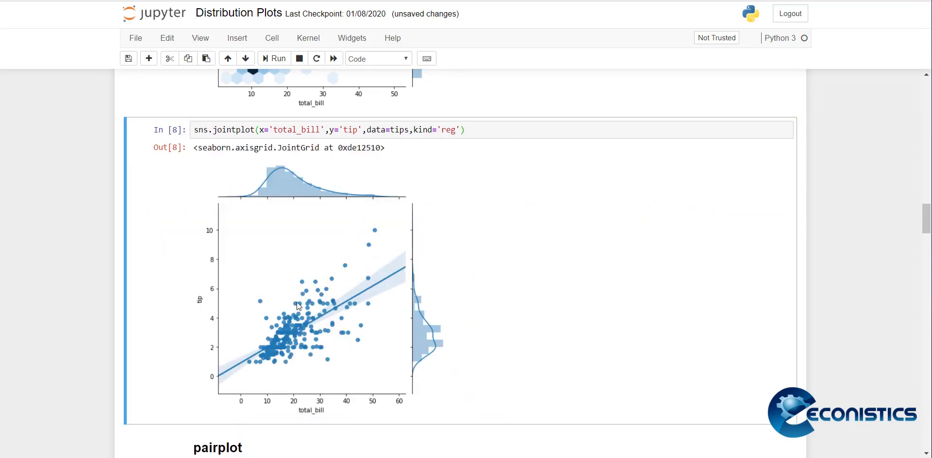
{"action": "scroll", "scroll_direction": "down", "scroll_amount": 3}
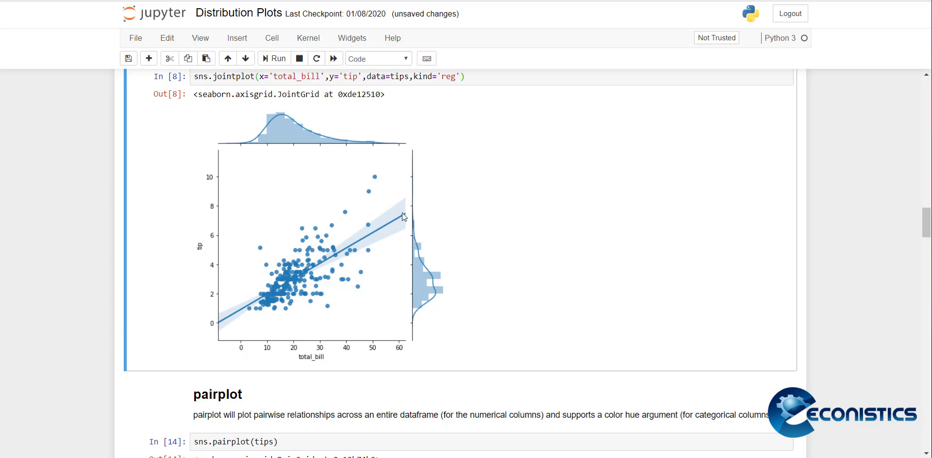
{"action": "mouse_move", "coordinate": [332, 365]}
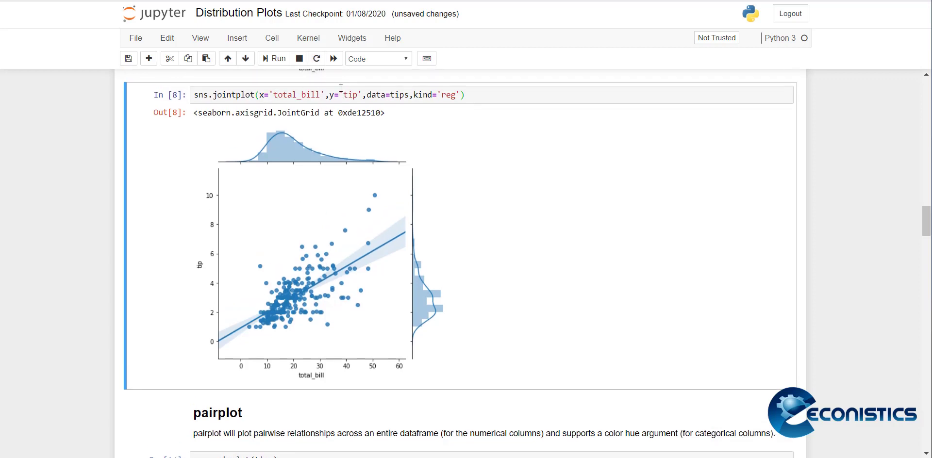
{"action": "mouse_move", "coordinate": [351, 164]}
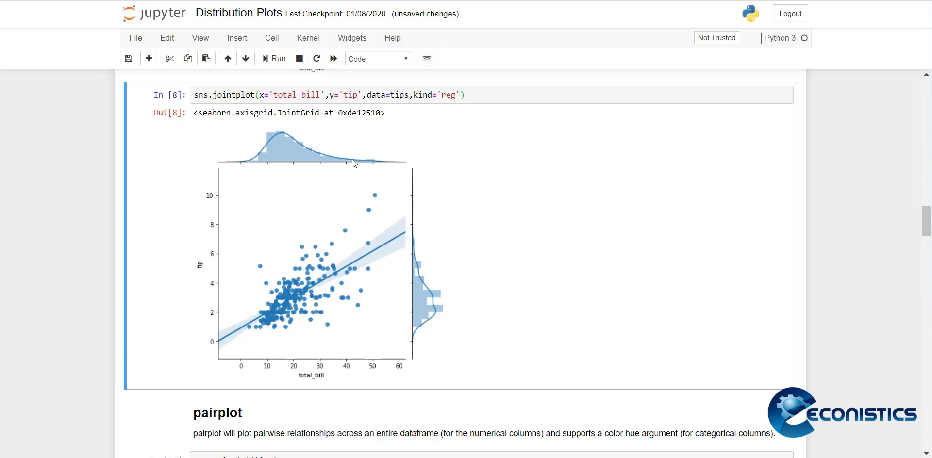
{"action": "mouse_move", "coordinate": [369, 154]}
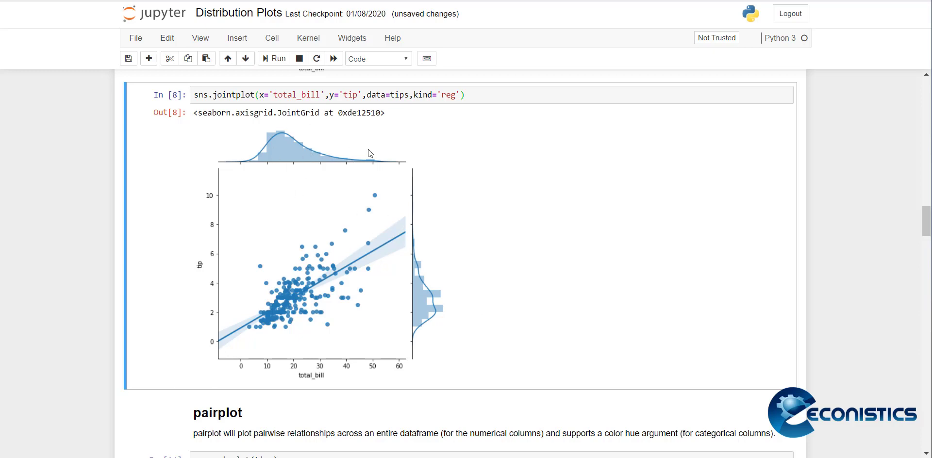
{"action": "mouse_move", "coordinate": [254, 166]}
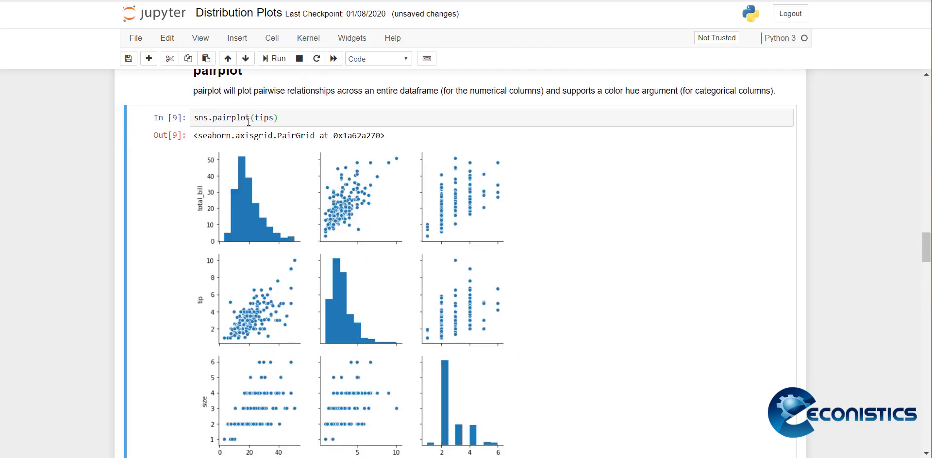
- Scroll through the sns.pairplot(tips) grid of total_bill, tip and size
{"action": "scroll", "scroll_direction": "down", "scroll_amount": 3}
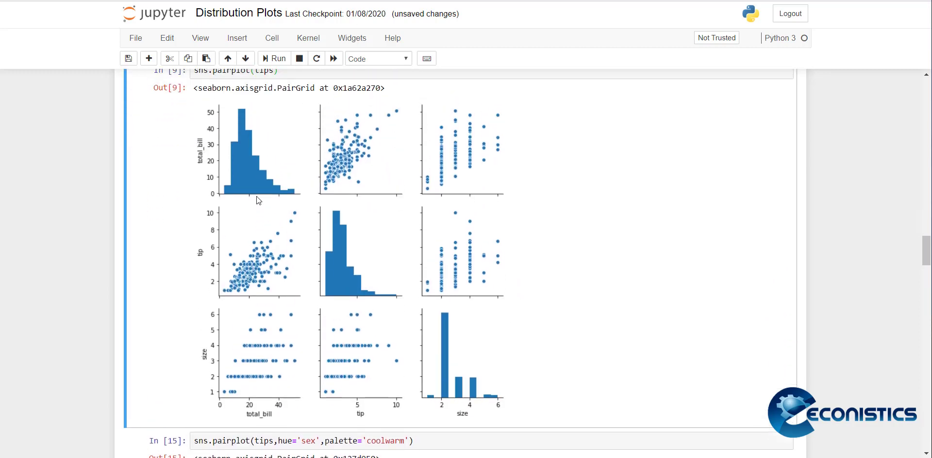
{"action": "mouse_move", "coordinate": [242, 224]}
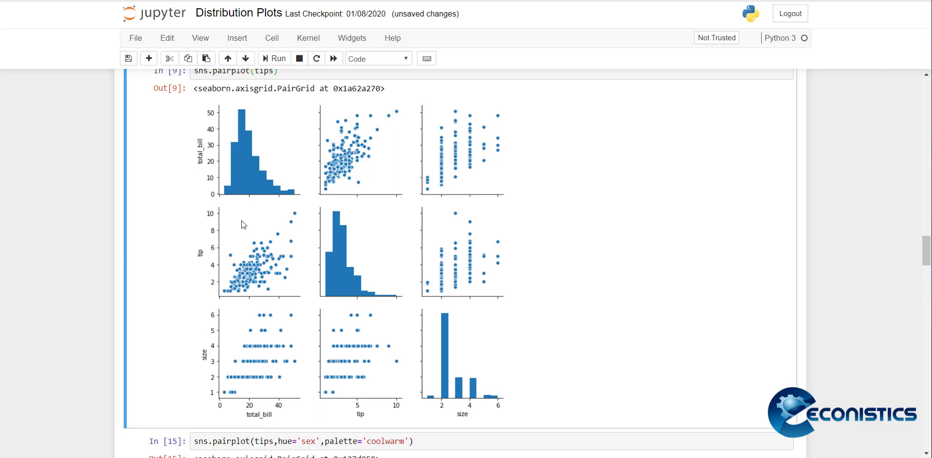
{"action": "mouse_move", "coordinate": [215, 363]}
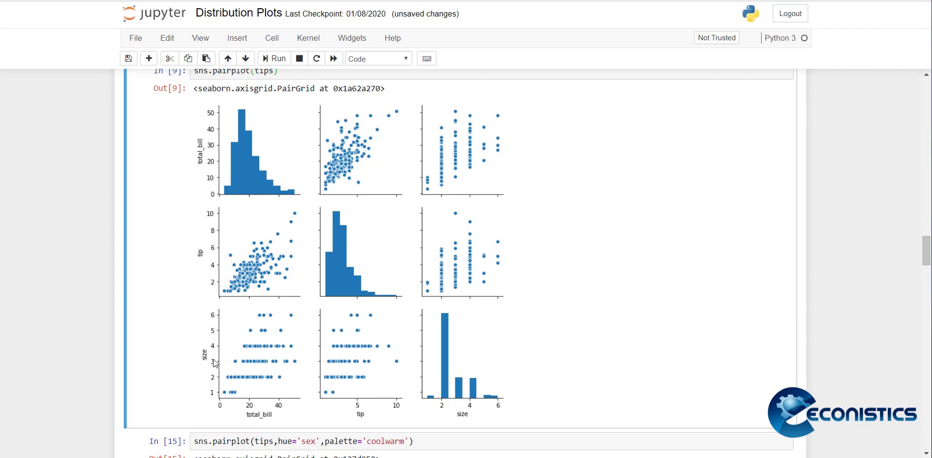
{"action": "mouse_move", "coordinate": [246, 147]}
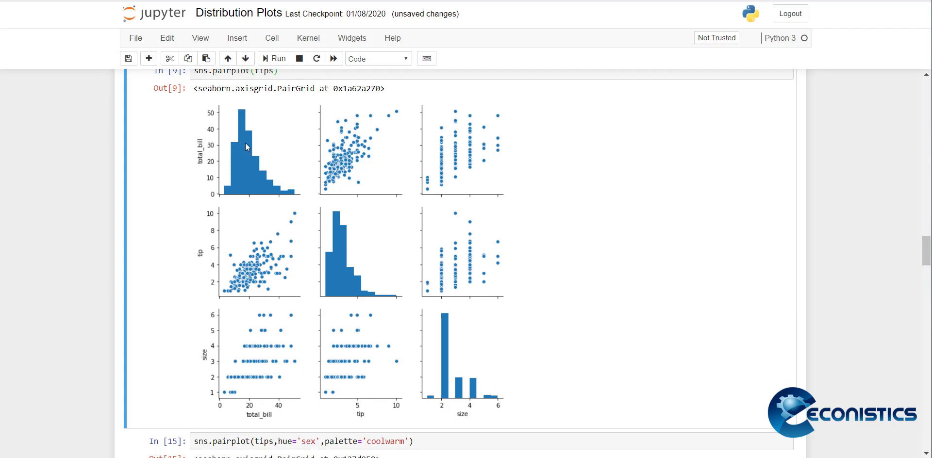
{"action": "mouse_move", "coordinate": [208, 147]}
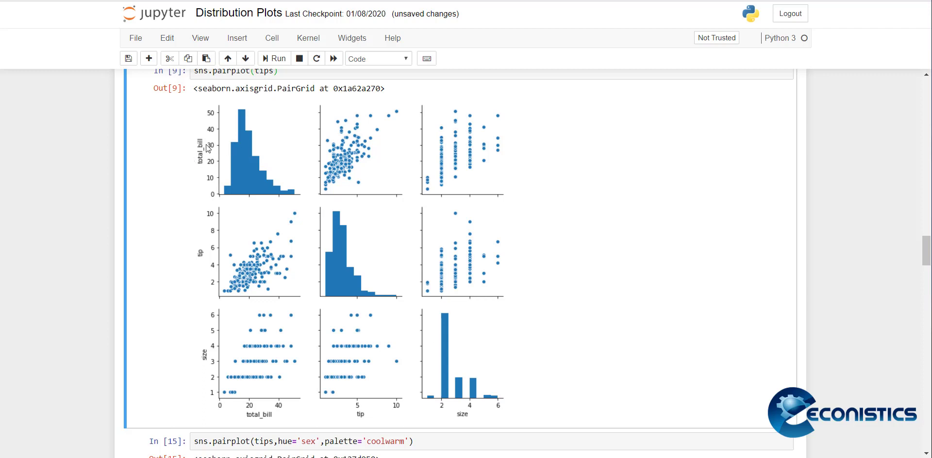
{"action": "mouse_move", "coordinate": [510, 127]}
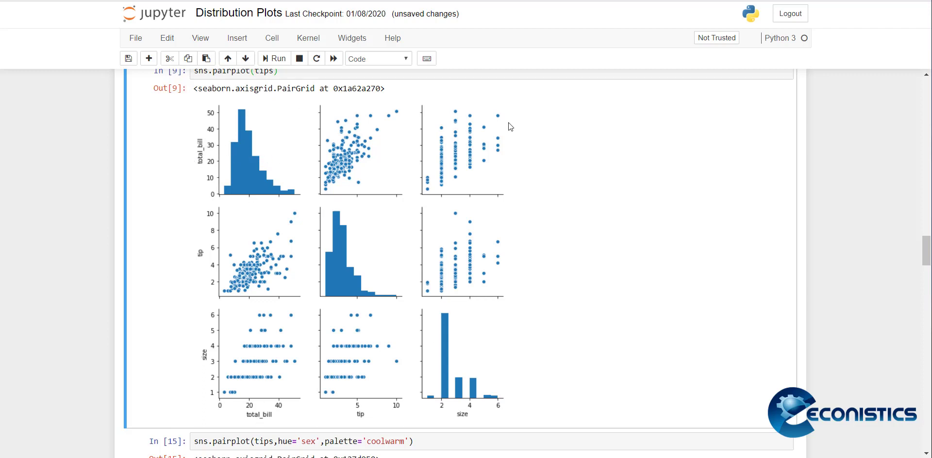
{"action": "mouse_move", "coordinate": [555, 417]}
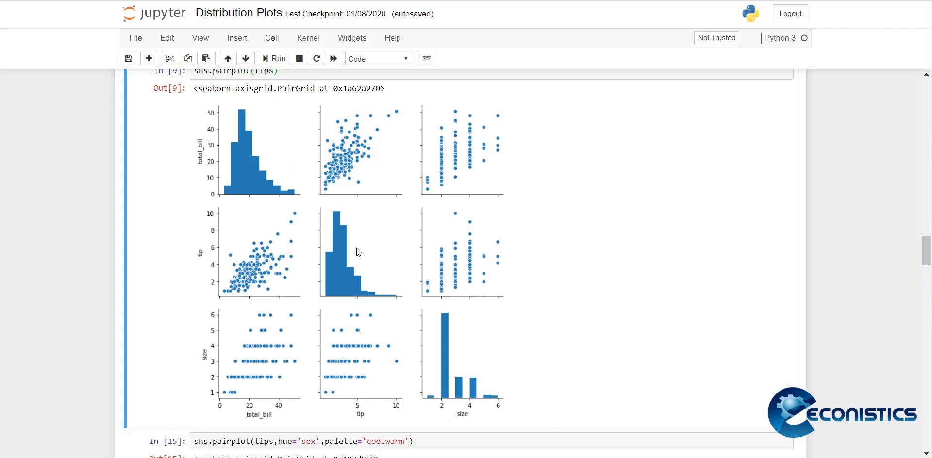
{"action": "mouse_move", "coordinate": [658, 344]}
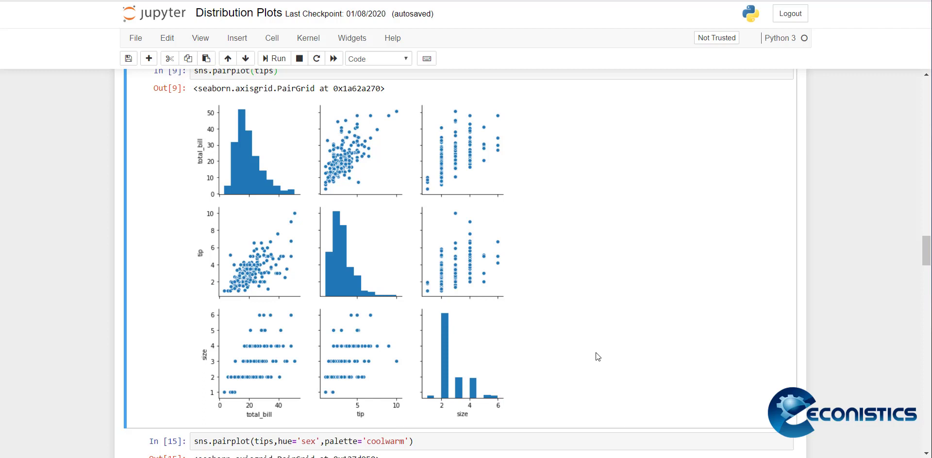
{"action": "scroll", "scroll_direction": "down", "scroll_amount": 3}
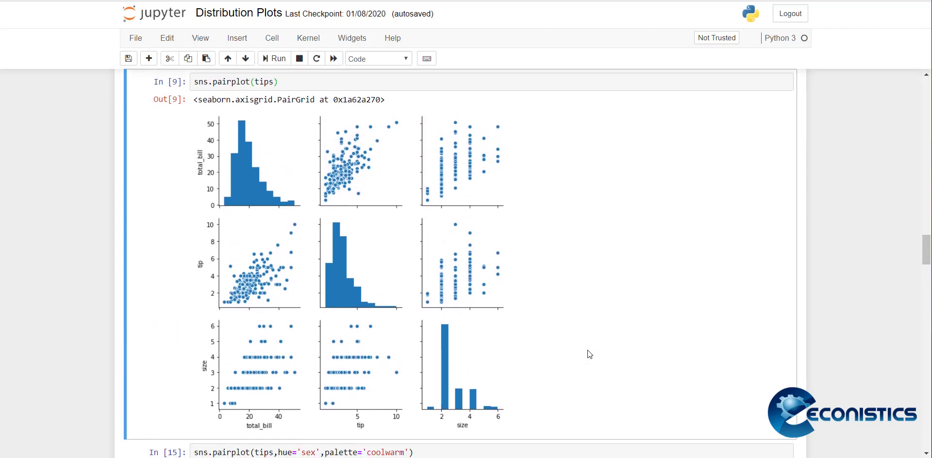
- Scroll through the hue='sex', palette='coolwarm' pairplot with its Male/Female legend
{"action": "scroll", "scroll_direction": "down", "scroll_amount": 3}
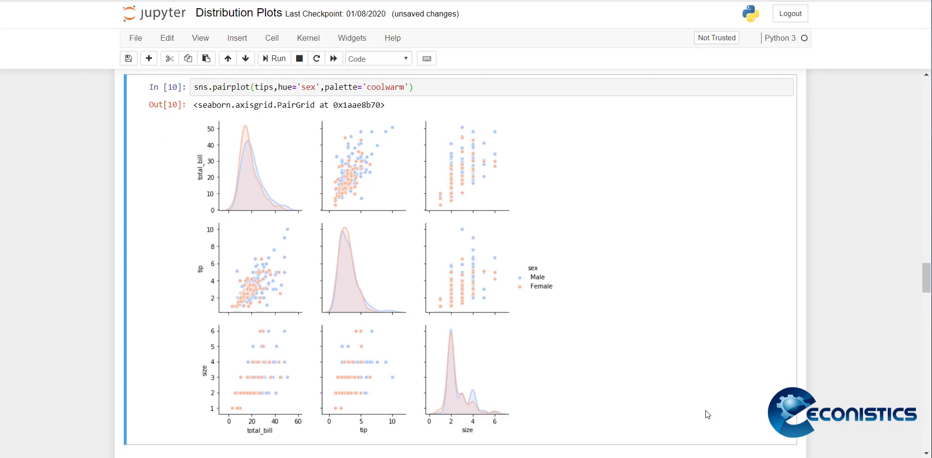
{"action": "scroll", "scroll_direction": "down", "scroll_amount": 3}
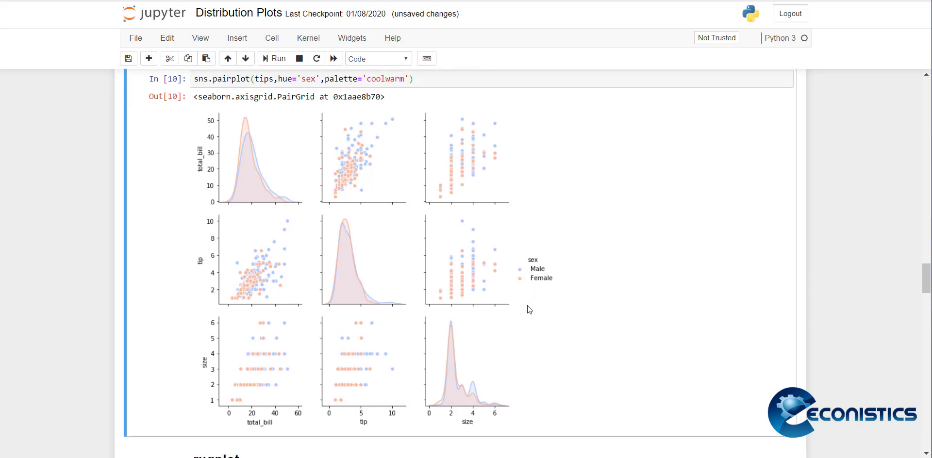
- Scroll to the sns.rugplot(tips['total_bill']) section with dash marks along the axis
{"action": "scroll", "scroll_direction": "down", "scroll_amount": 3}
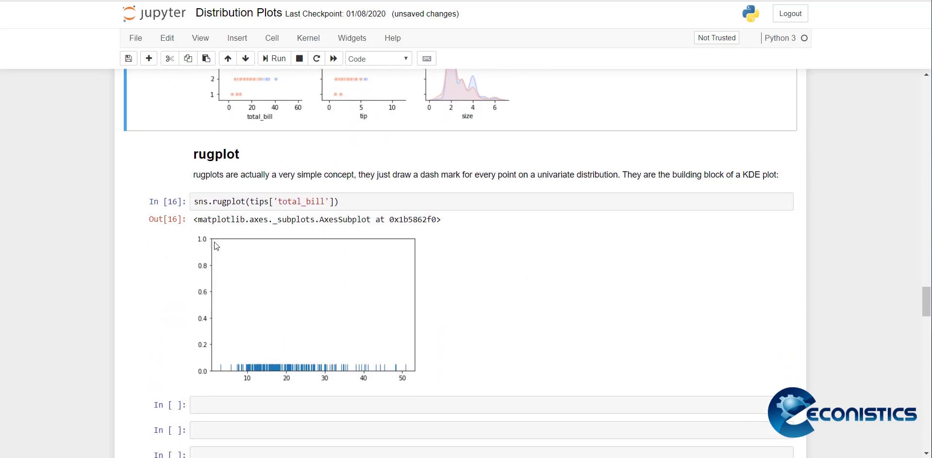
{"action": "mouse_move", "coordinate": [380, 192]}
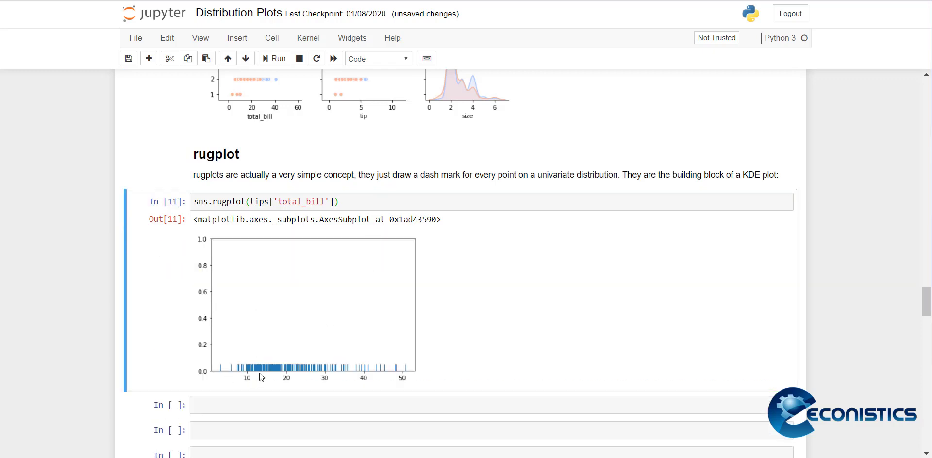
{"action": "mouse_move", "coordinate": [515, 348]}
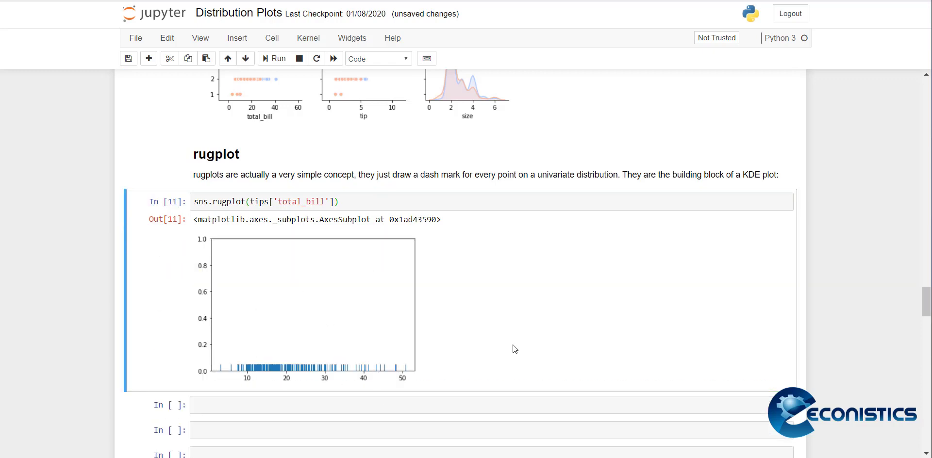
{"action": "mouse_move", "coordinate": [677, 306]}
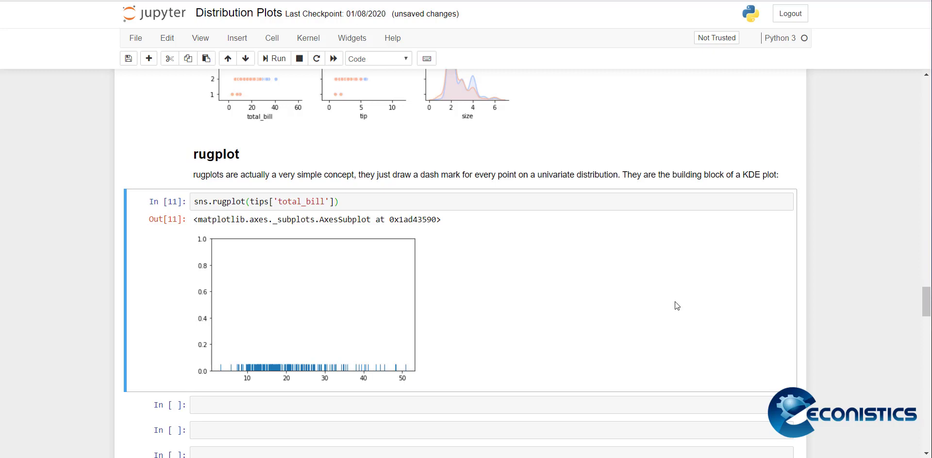